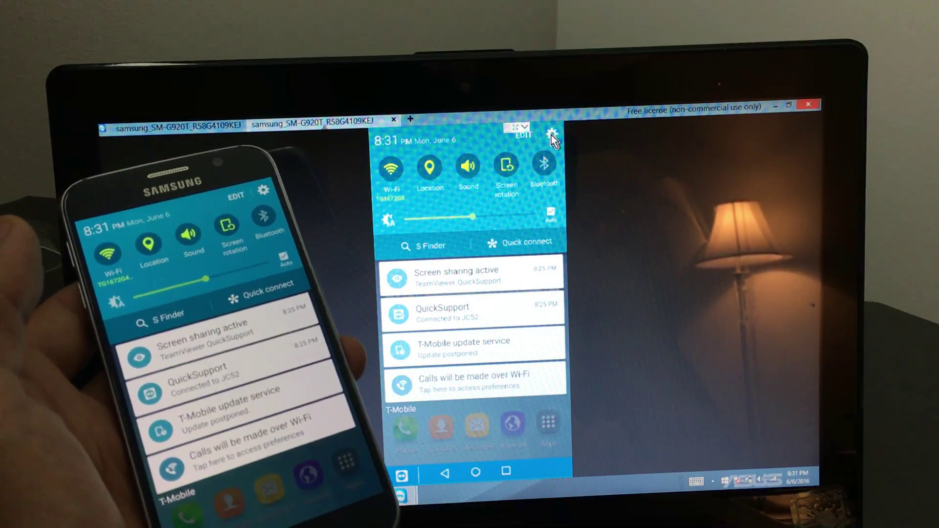
# Open the mirrored phone's Settings from the notification panel and scroll down the list
pyautogui.click(552, 133)
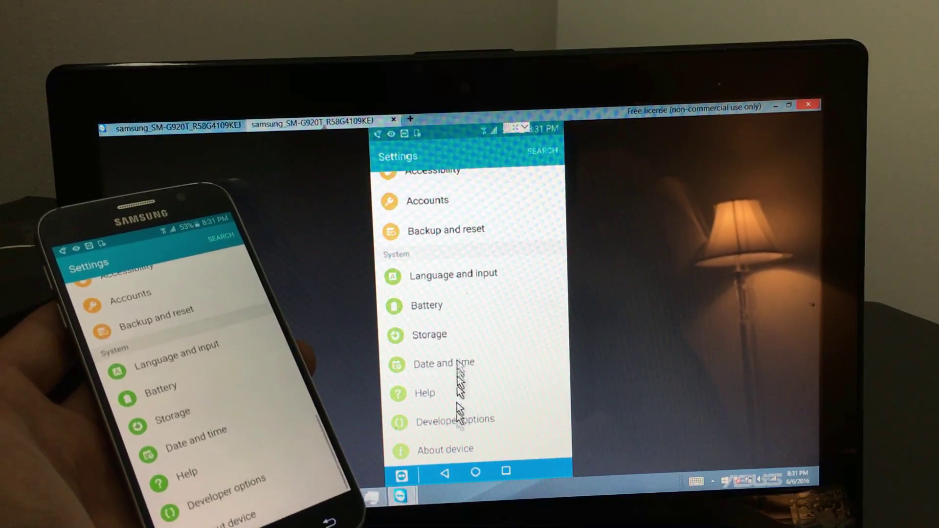
pyautogui.scroll(-3)
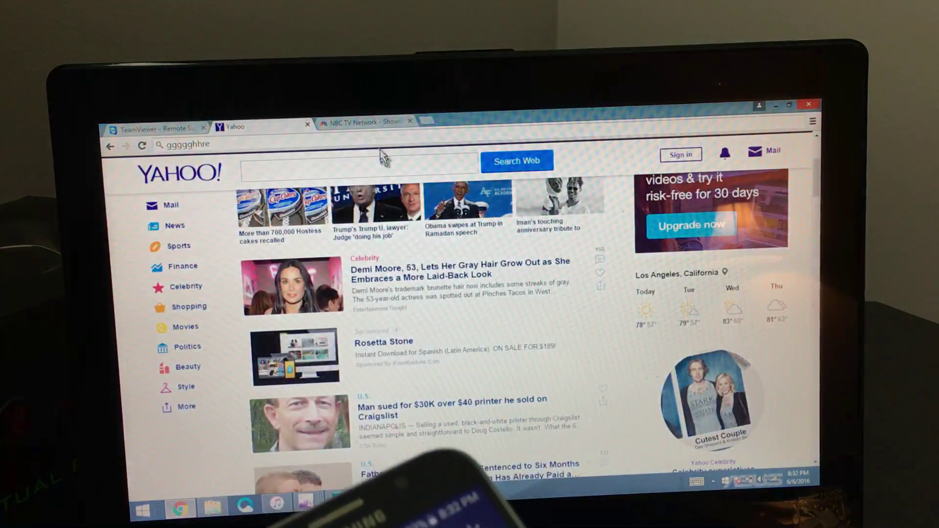
pyautogui.click(157, 129)
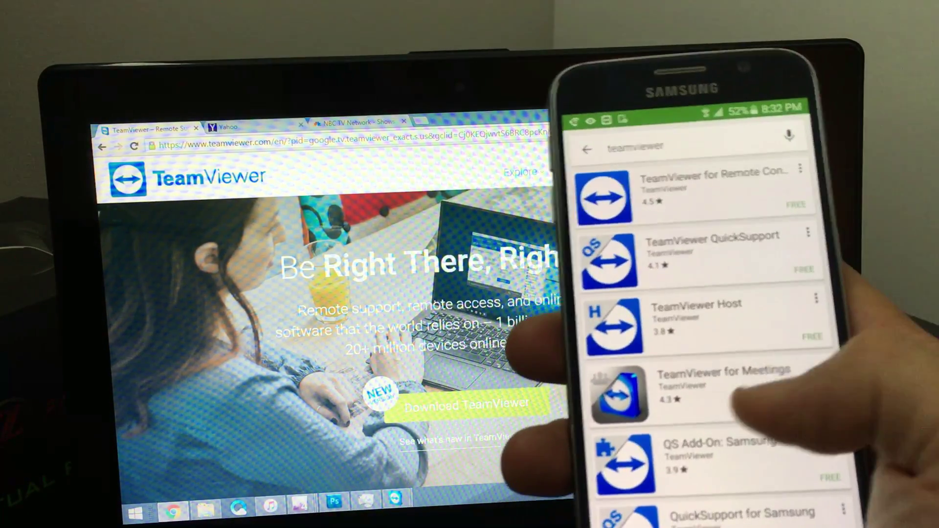
# Scroll the Play Store 'teamviewer' results down to TeamViewer QuickSupport
pyautogui.scroll(-3)
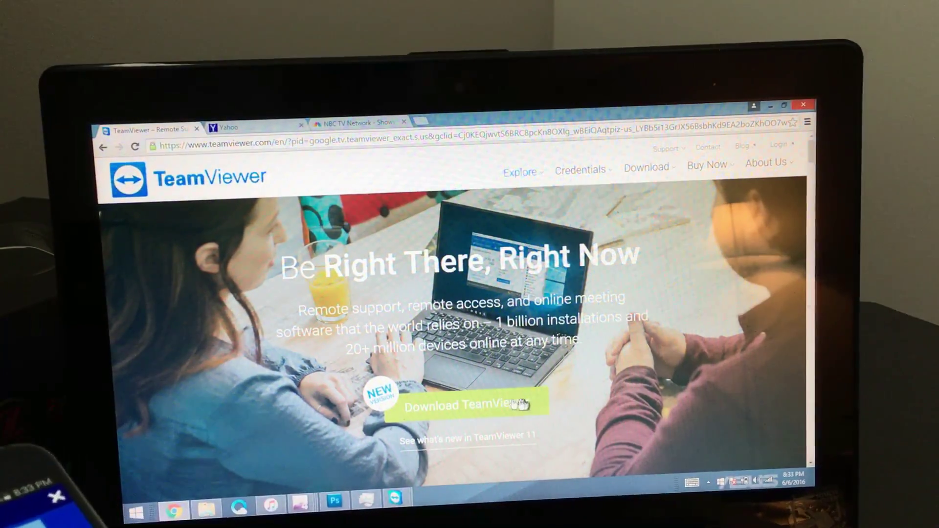
pyautogui.moveTo(385, 446)
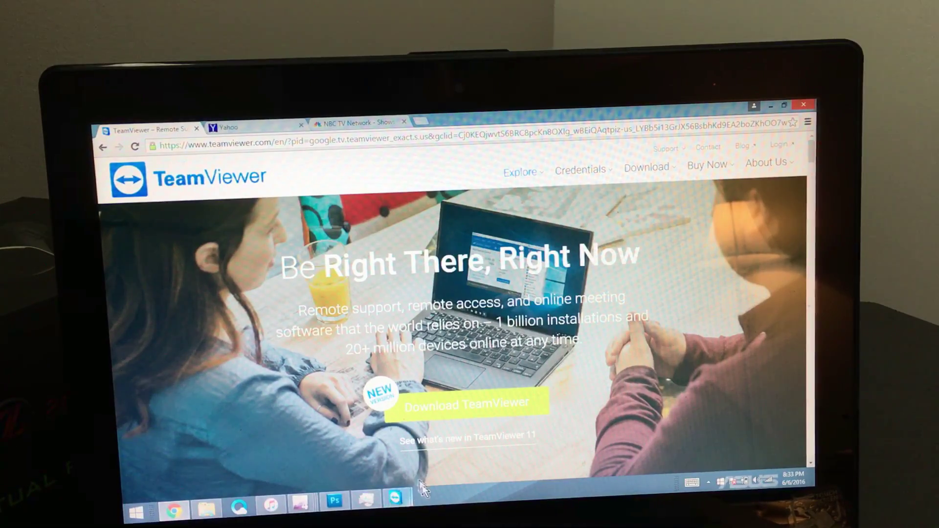
pyautogui.moveTo(403, 507)
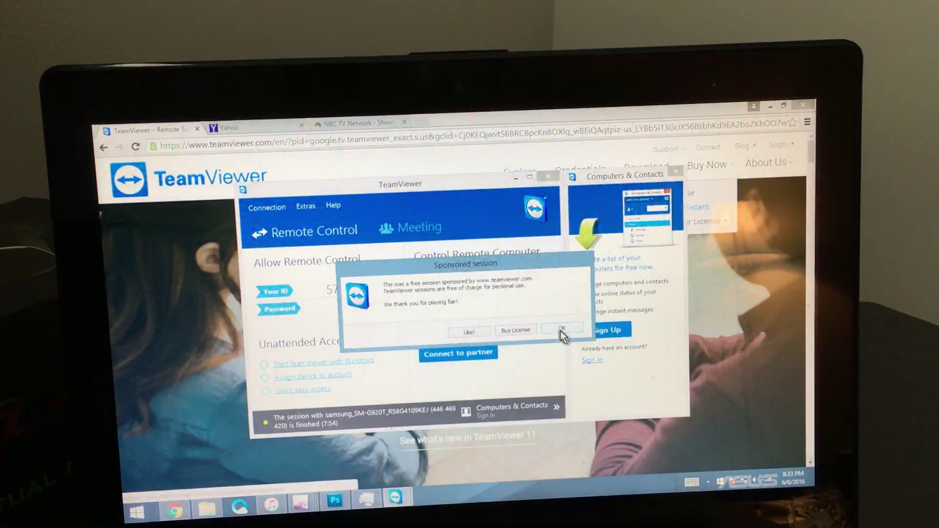
# Dismiss the Sponsored session finished notice with OK
pyautogui.click(562, 331)
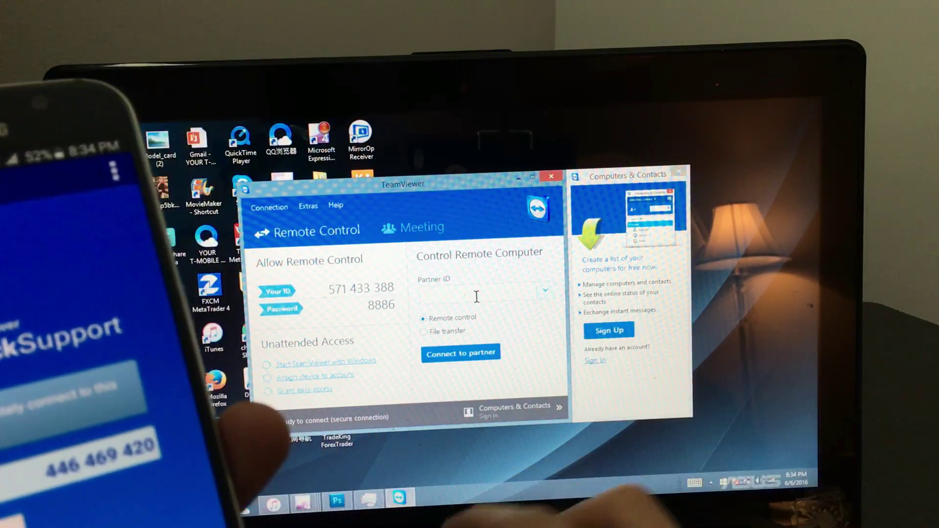
pyautogui.write('446469420')
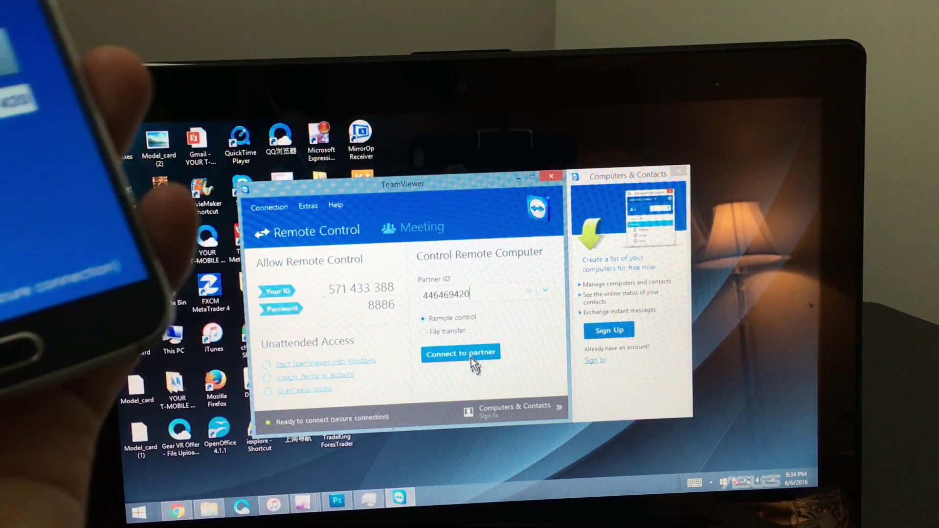
pyautogui.click(460, 352)
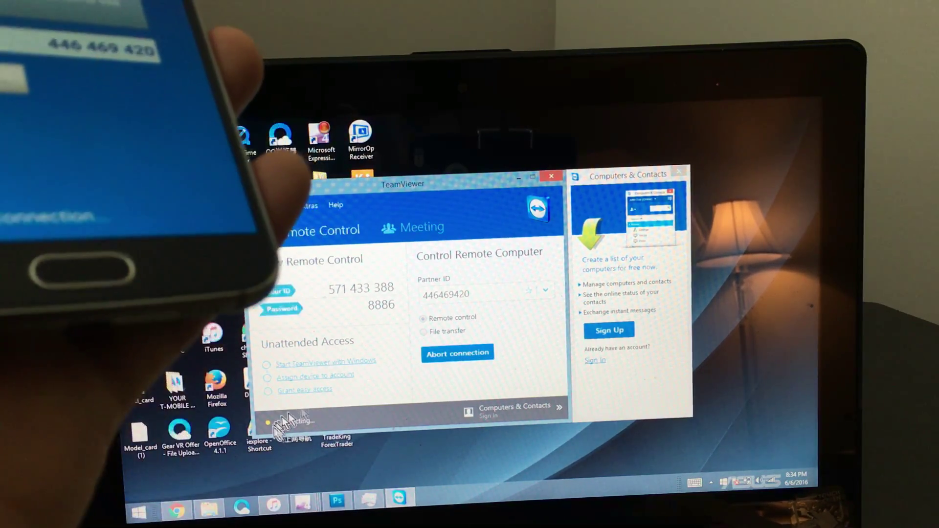